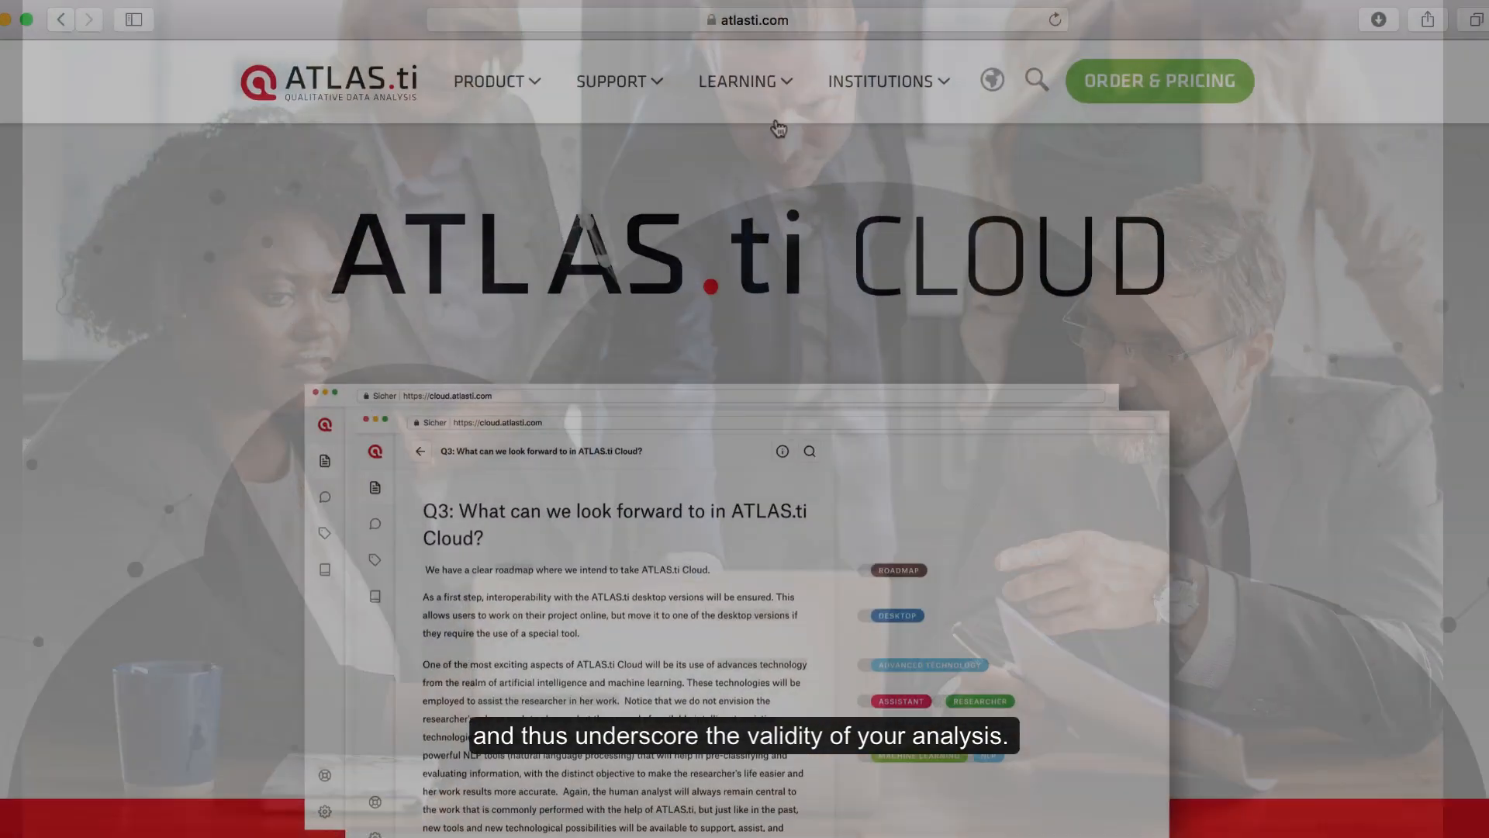
- Go to the User Manuals section under atlasti.com's Learning resources
left_click(744, 81)
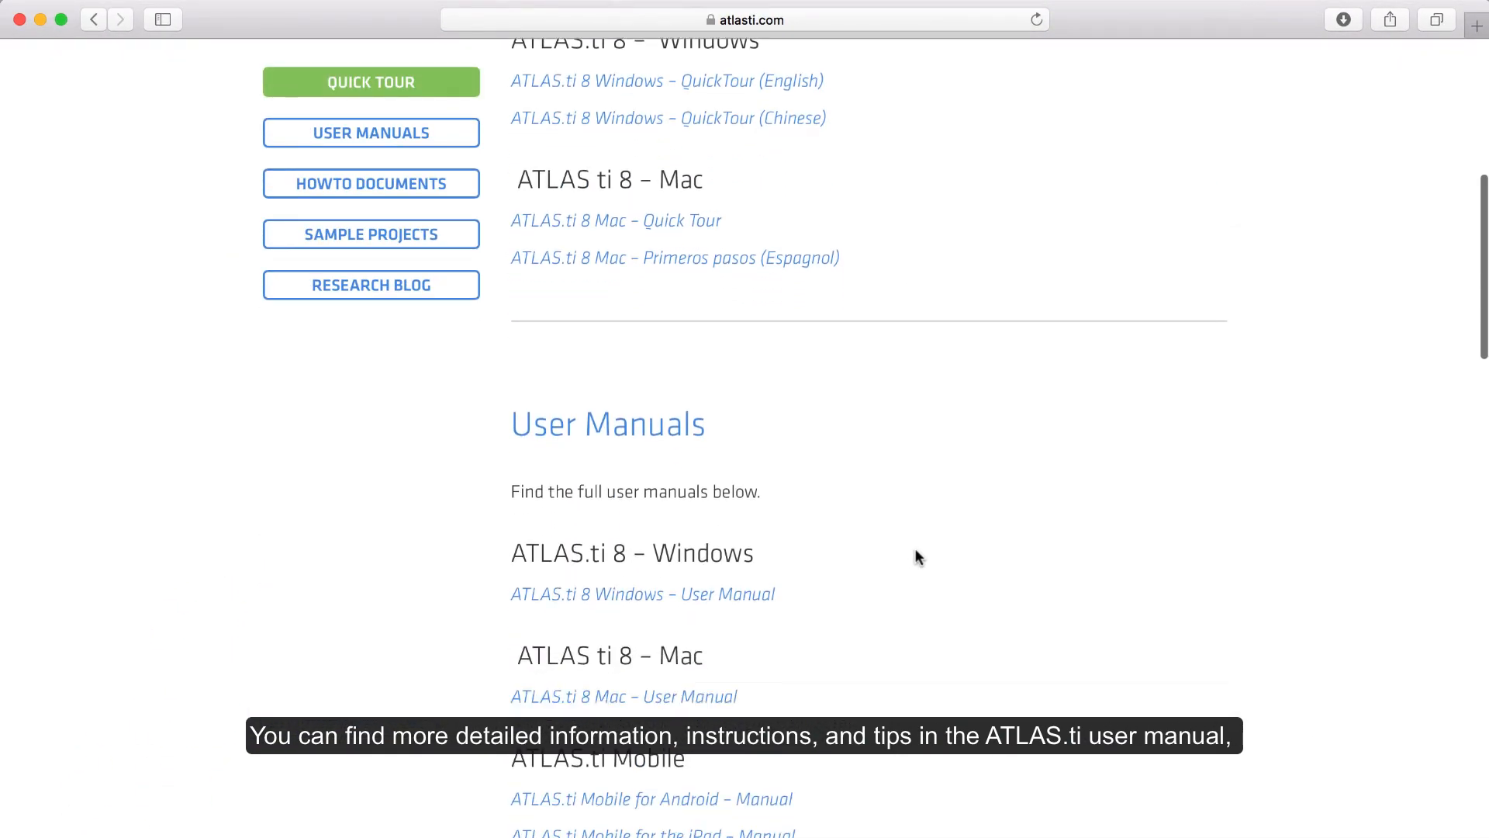
left_click(642, 593)
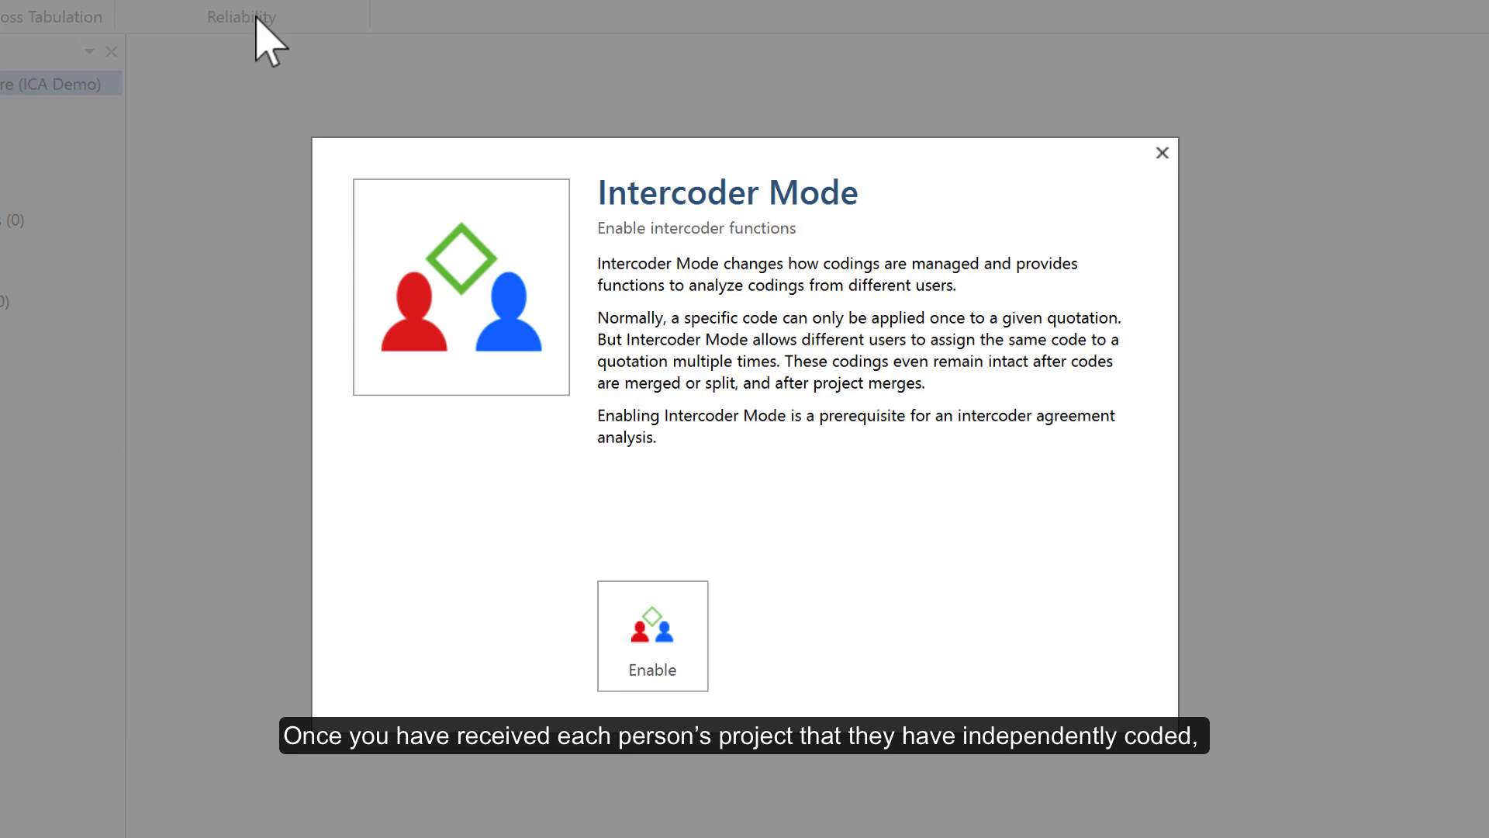
- Enable intercoder mode, merge the coders' projects, view D 1, and start an Intercoder Agreement analysis
left_click(1160, 153)
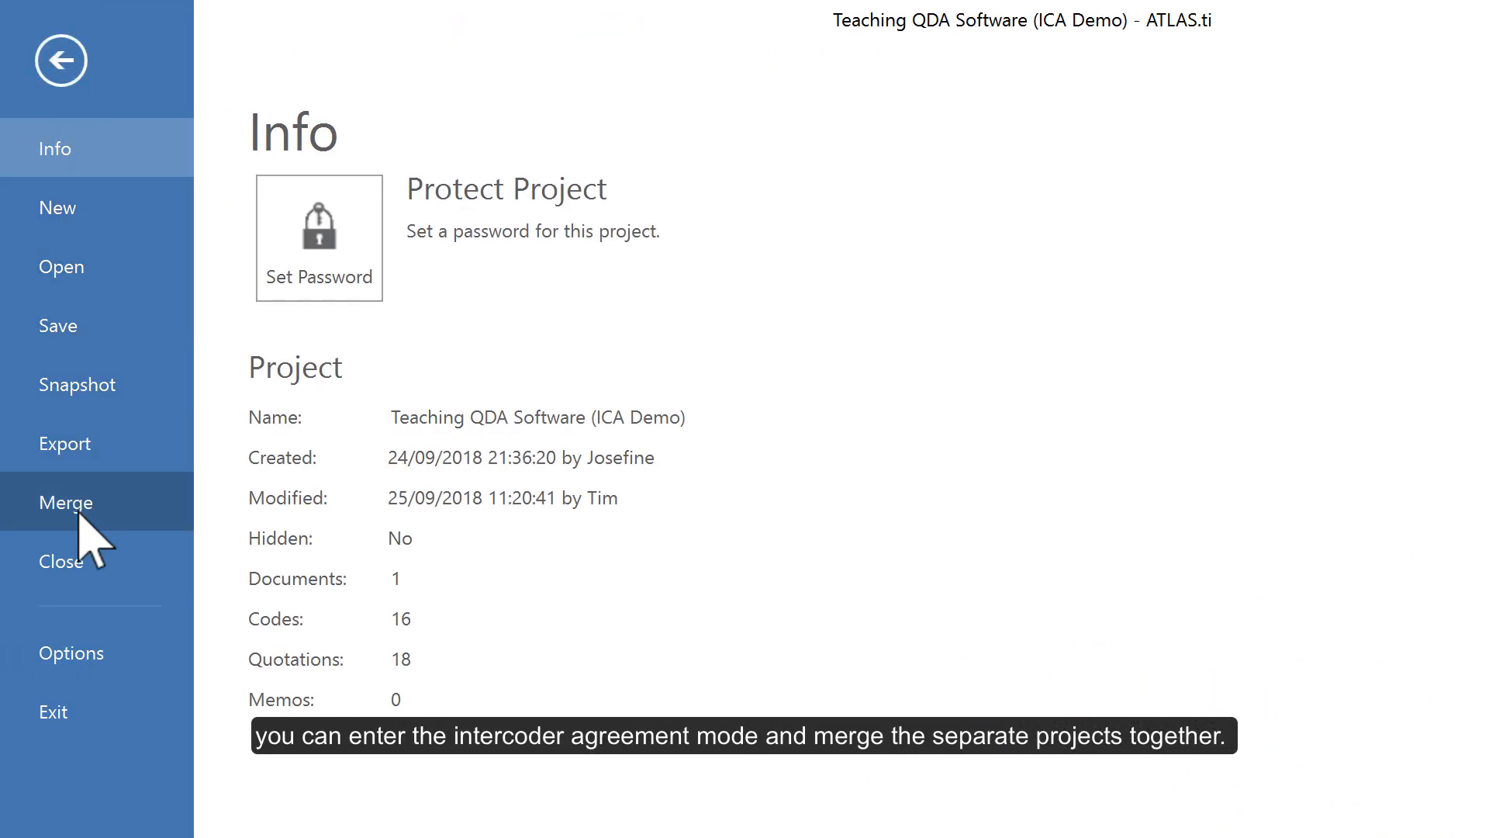
left_click(60, 60)
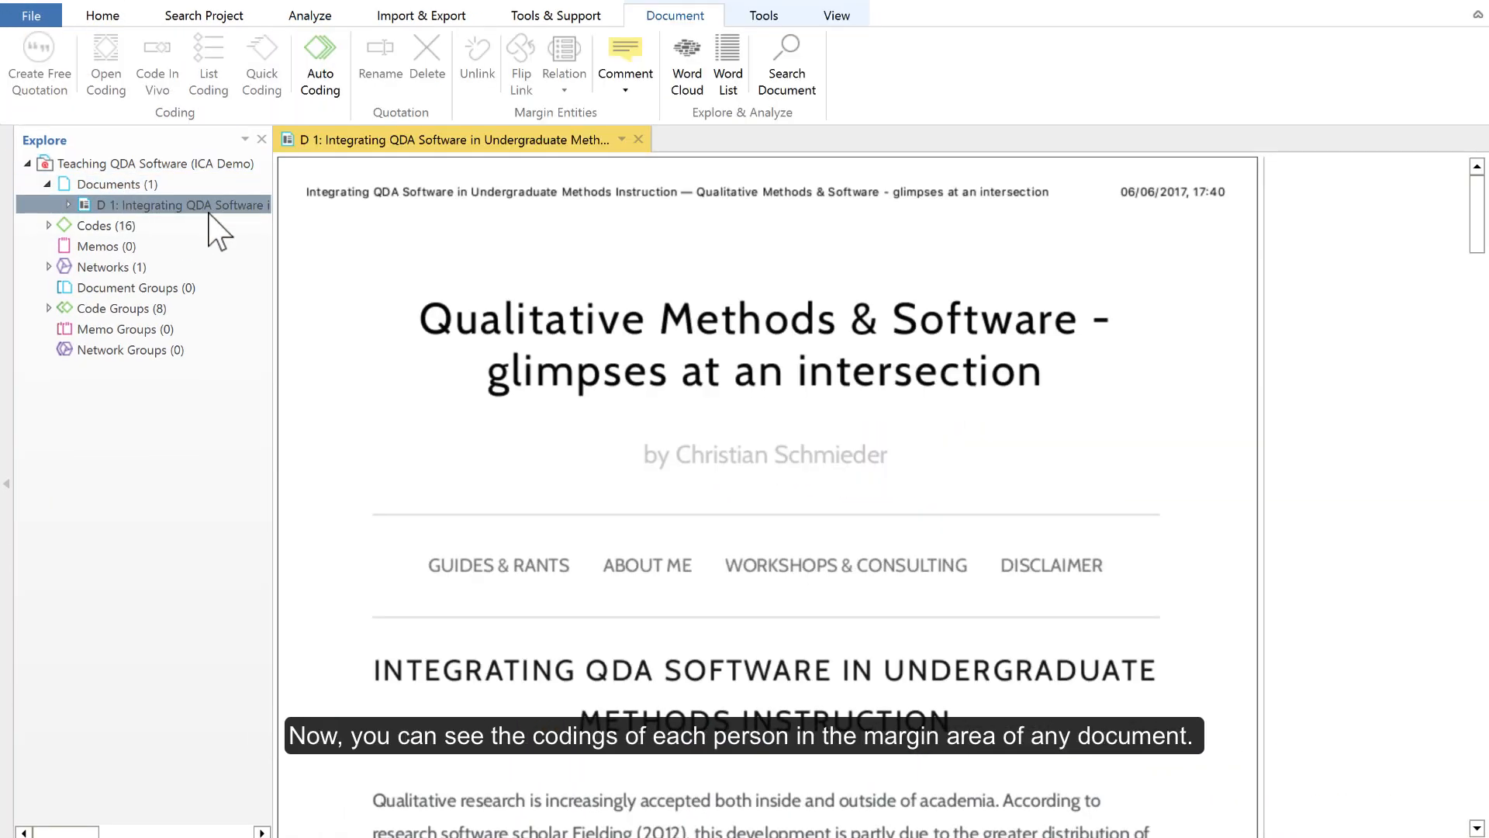
left_click(834, 16)
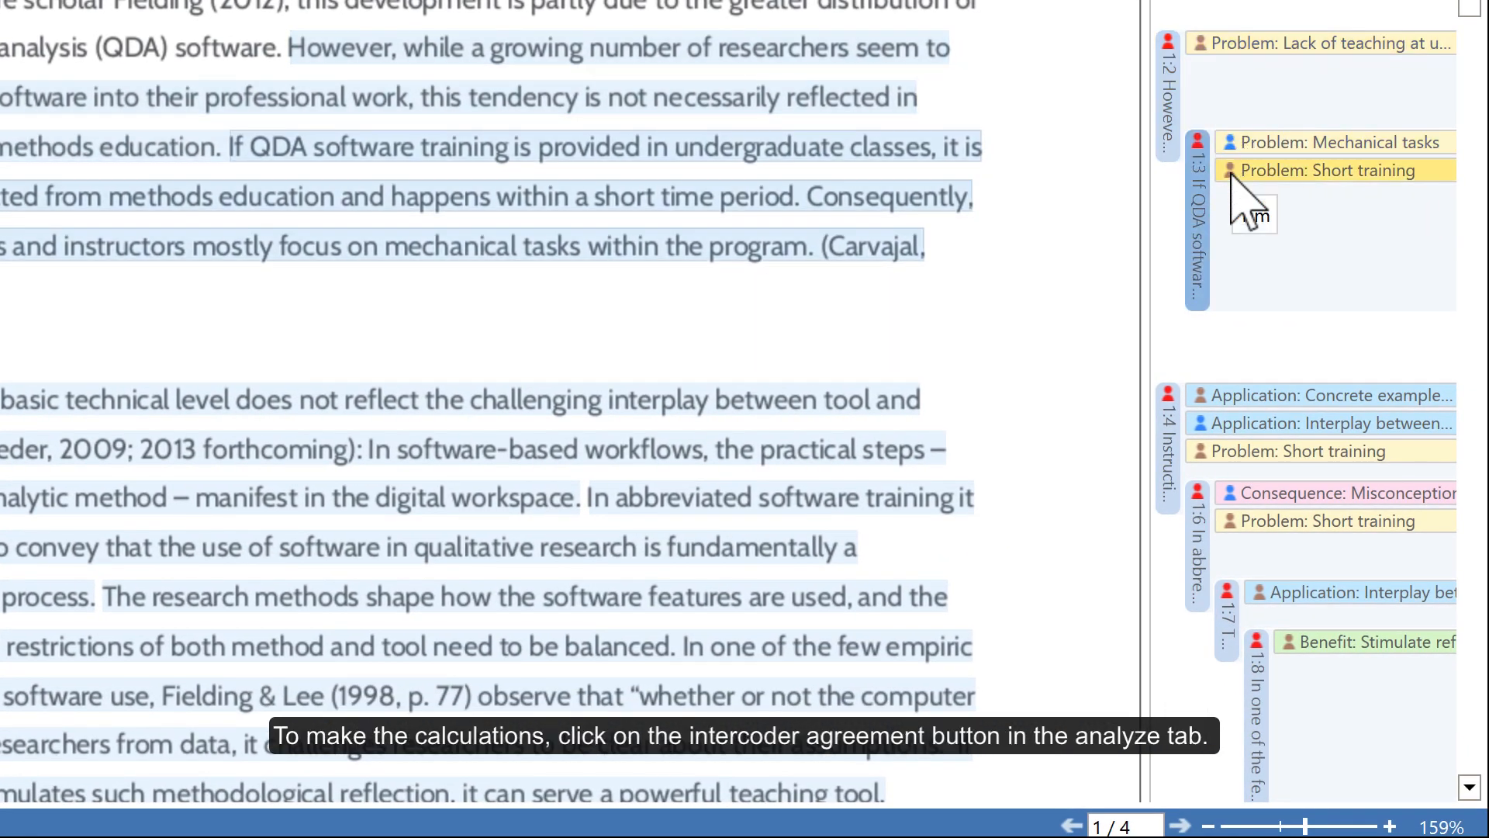
left_click(308, 15)
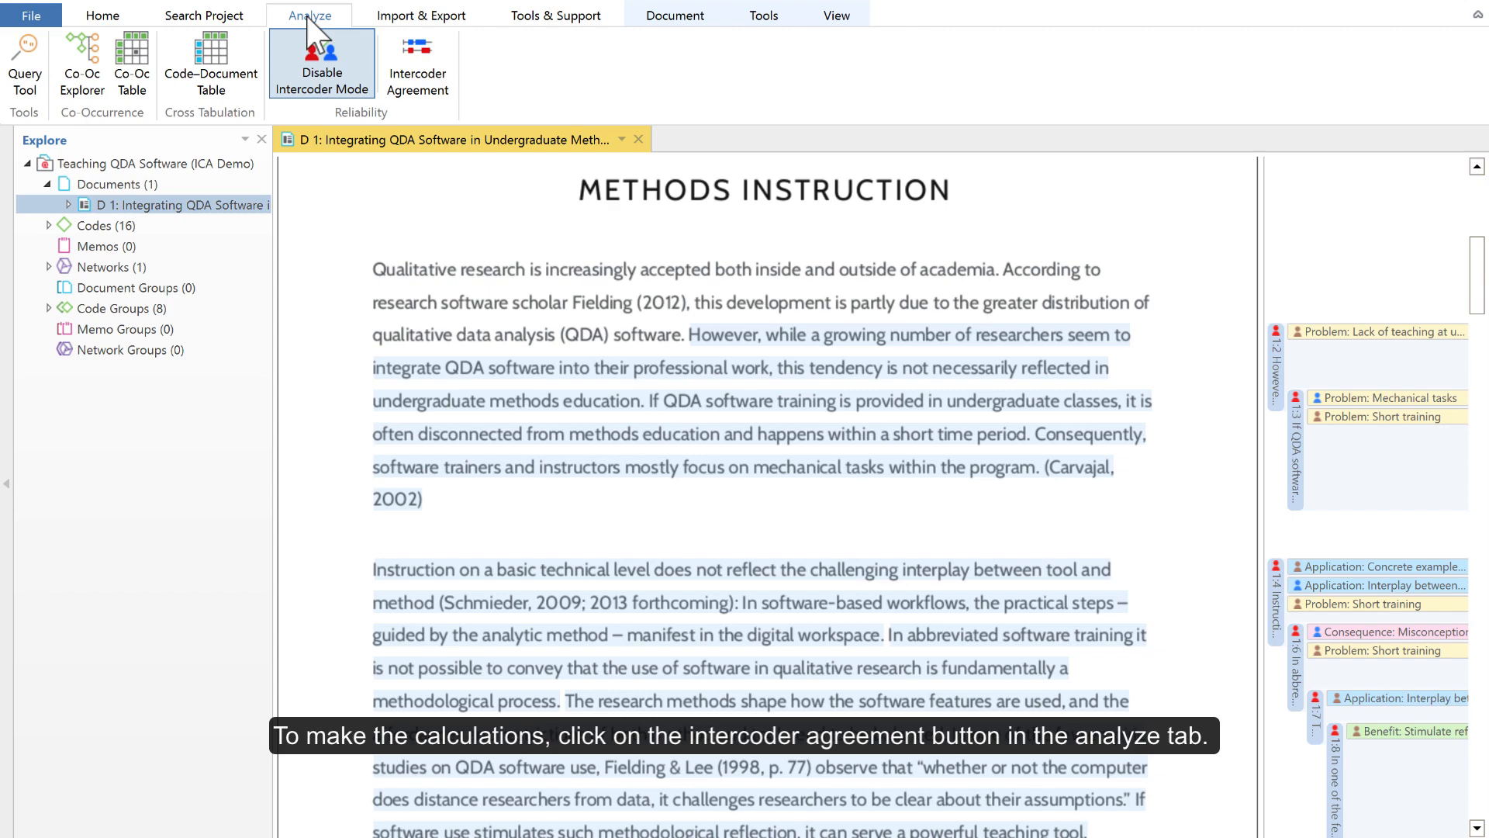
left_click(418, 66)
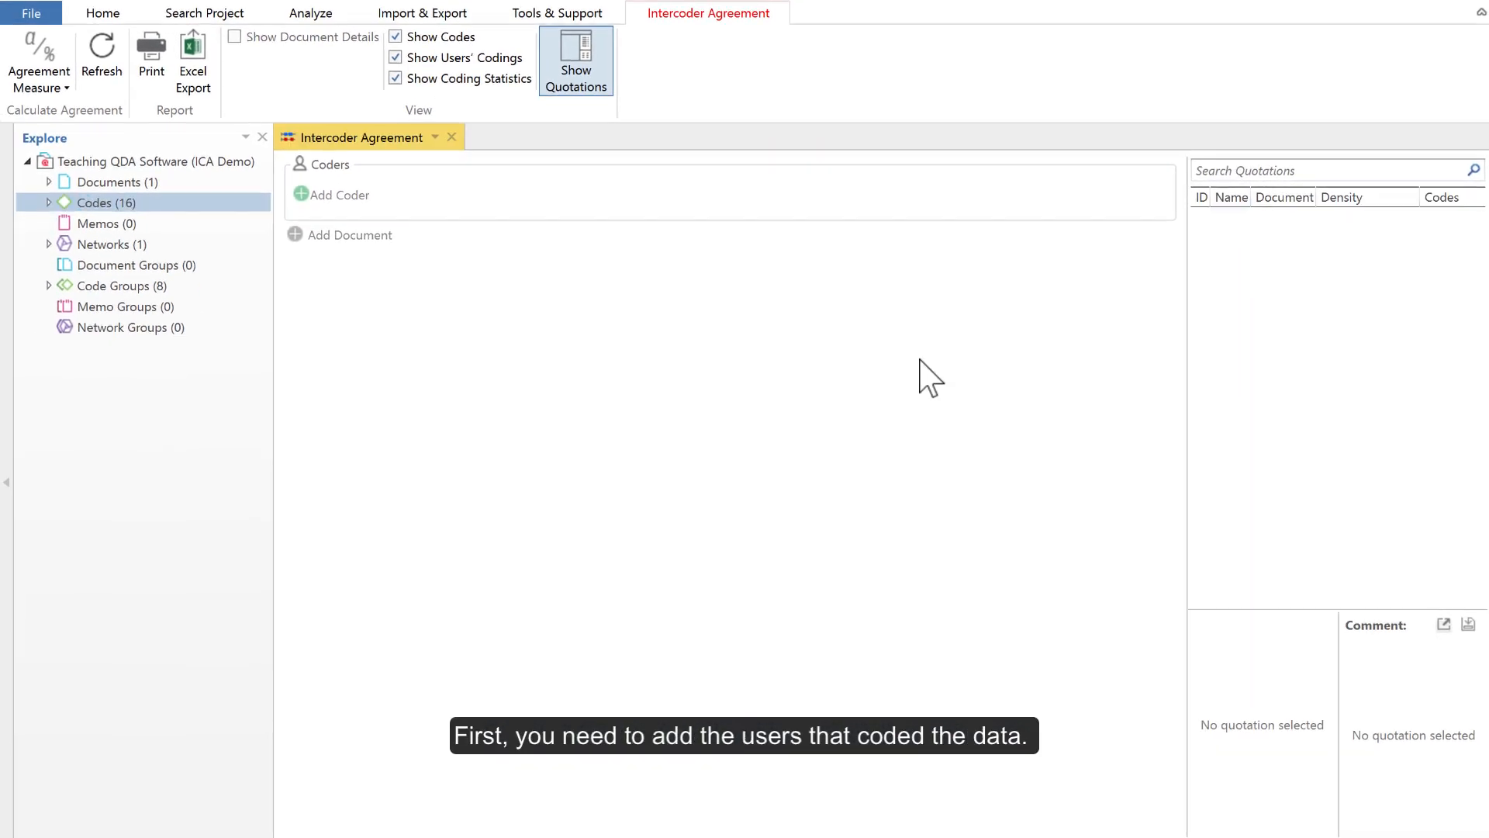
- Add coders Josefine and Tim to the intercoder agreement analysis
left_click(339, 195)
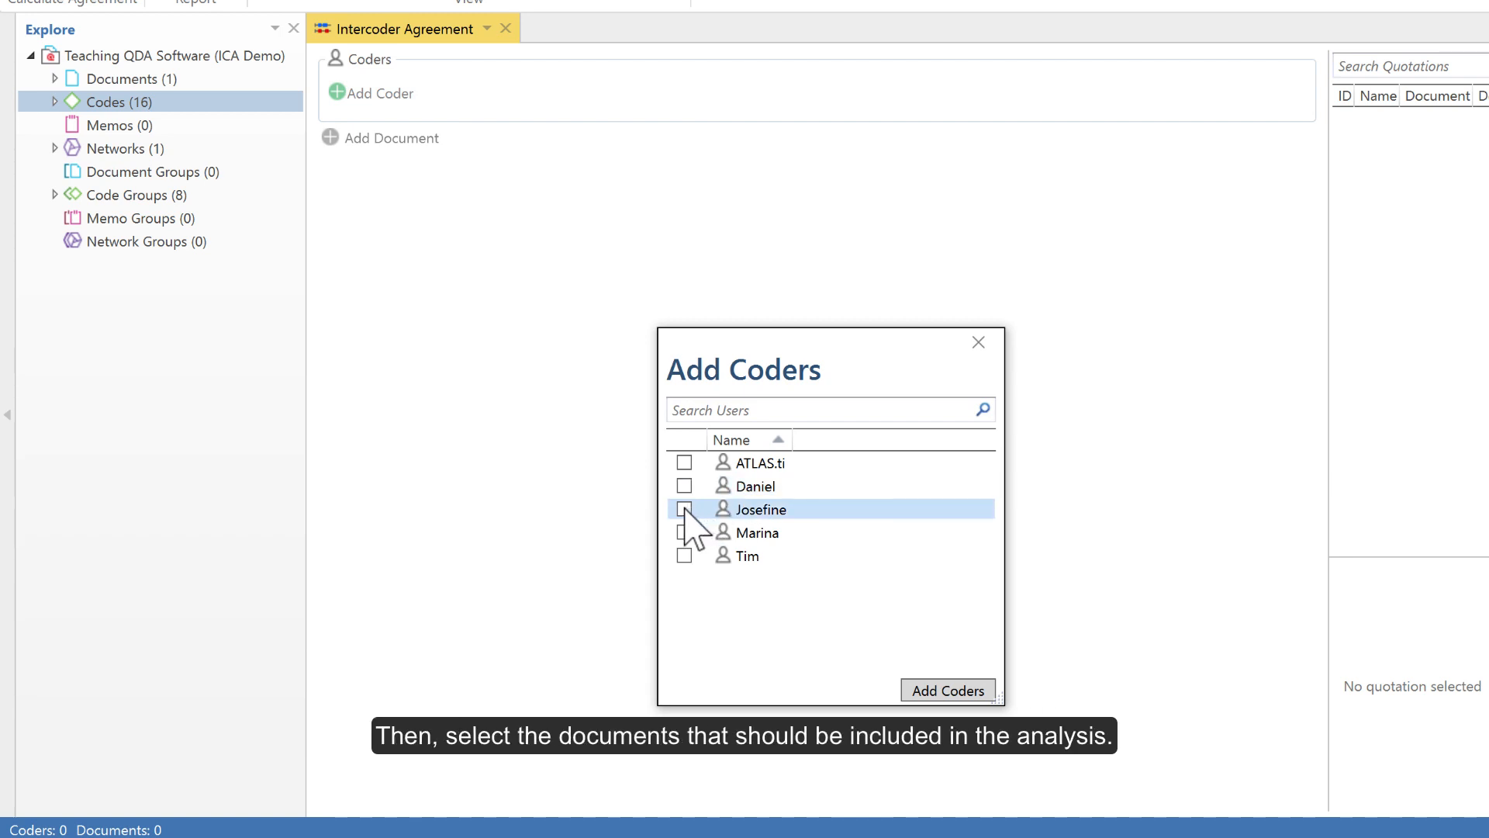
left_click(946, 689)
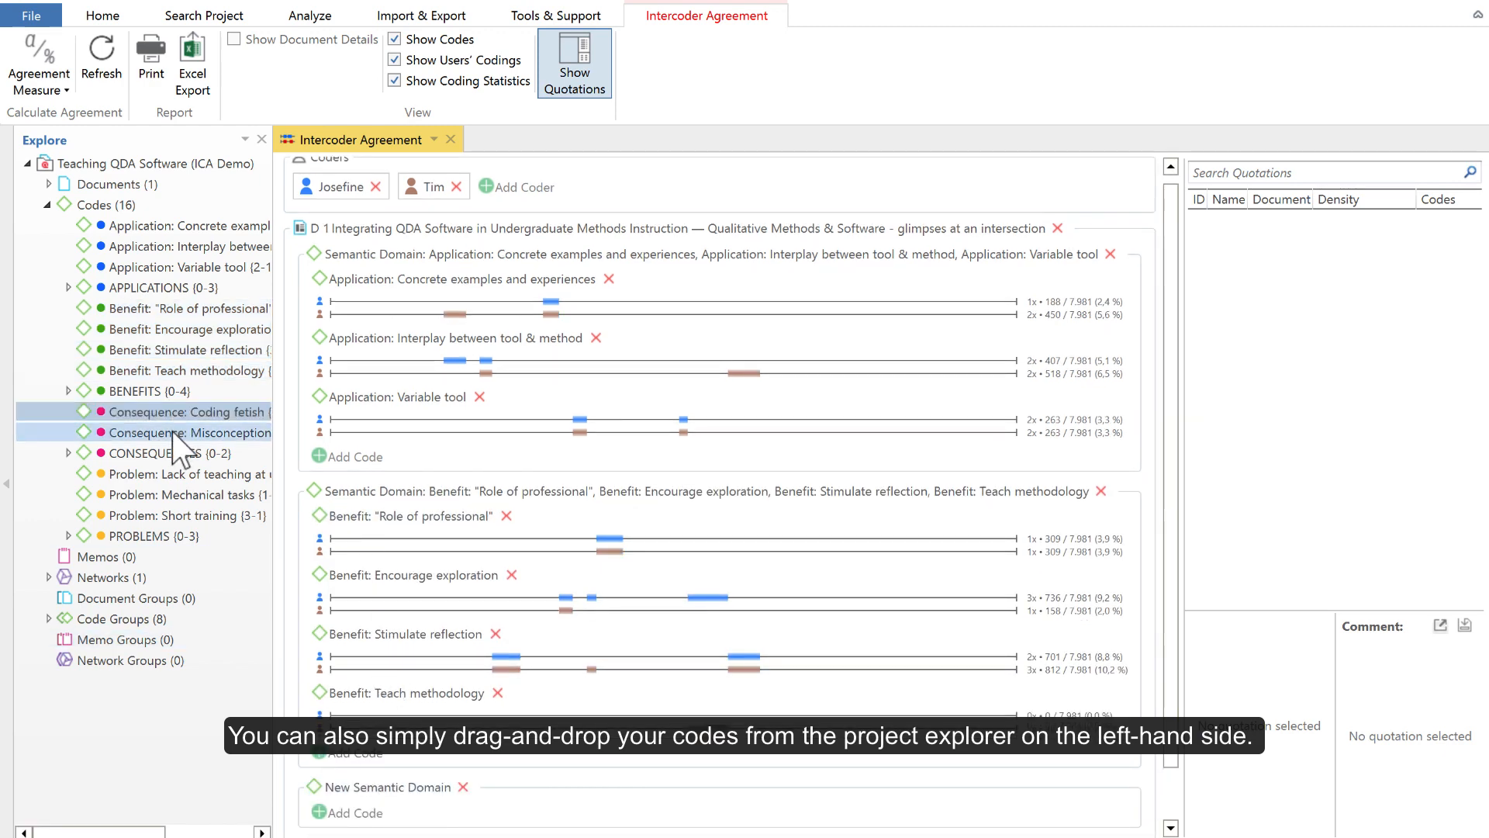
scroll("down", 3)
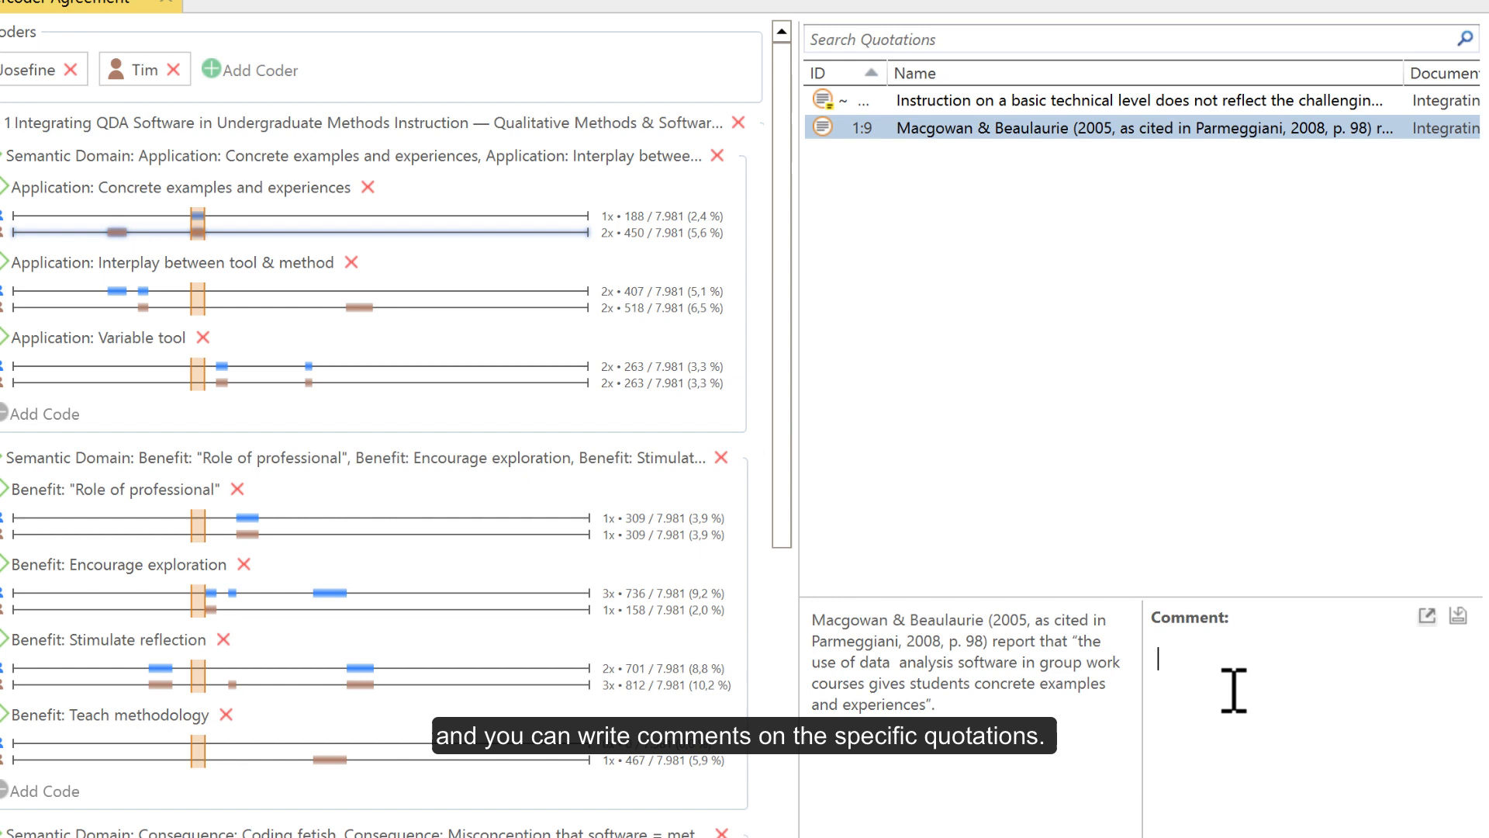
- Add the comment 'I find this interestin…' to quotation 1:9
type("I find this interestin")
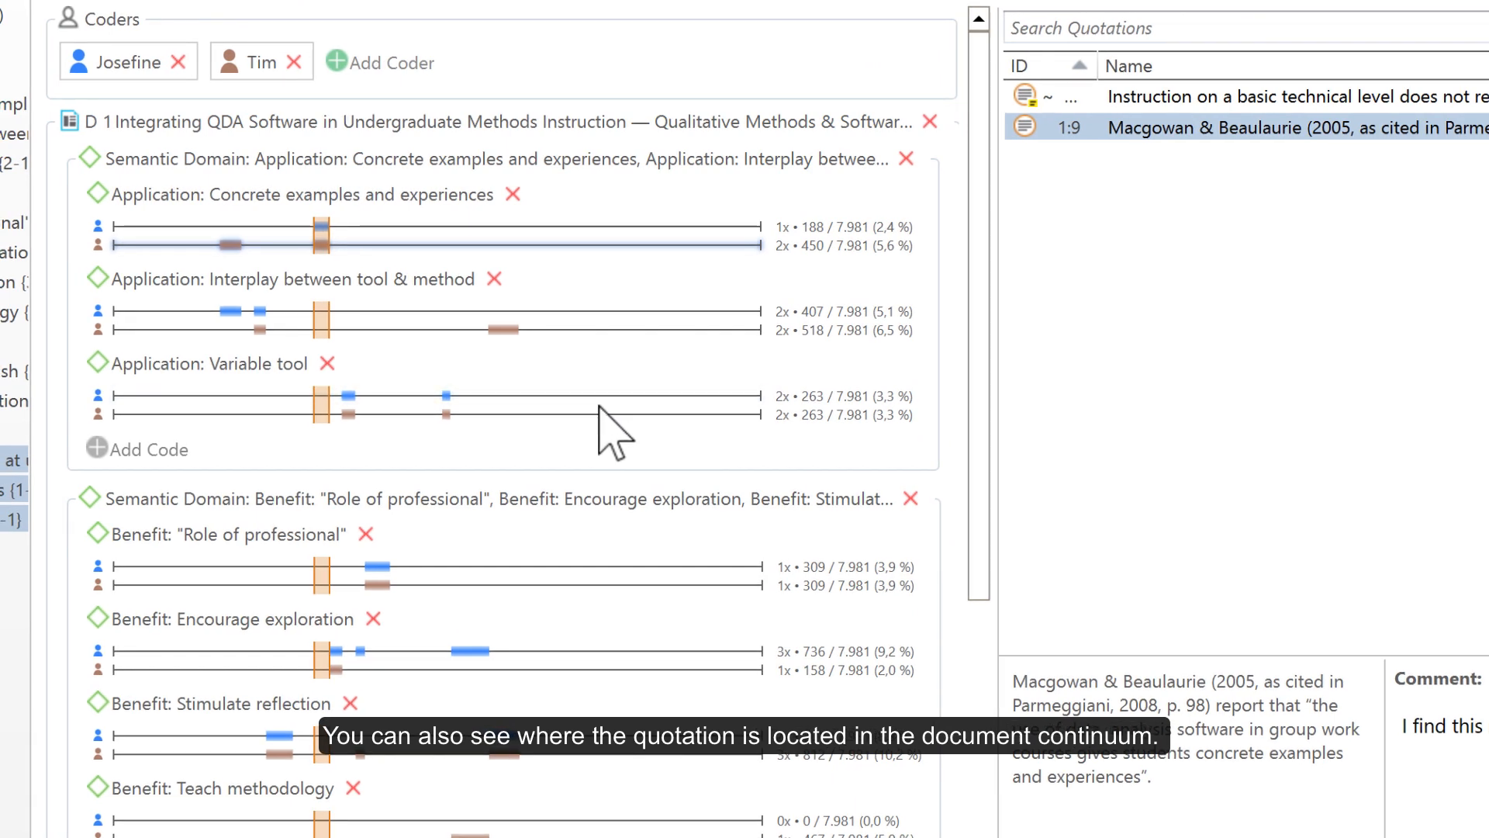
left_click(371, 567)
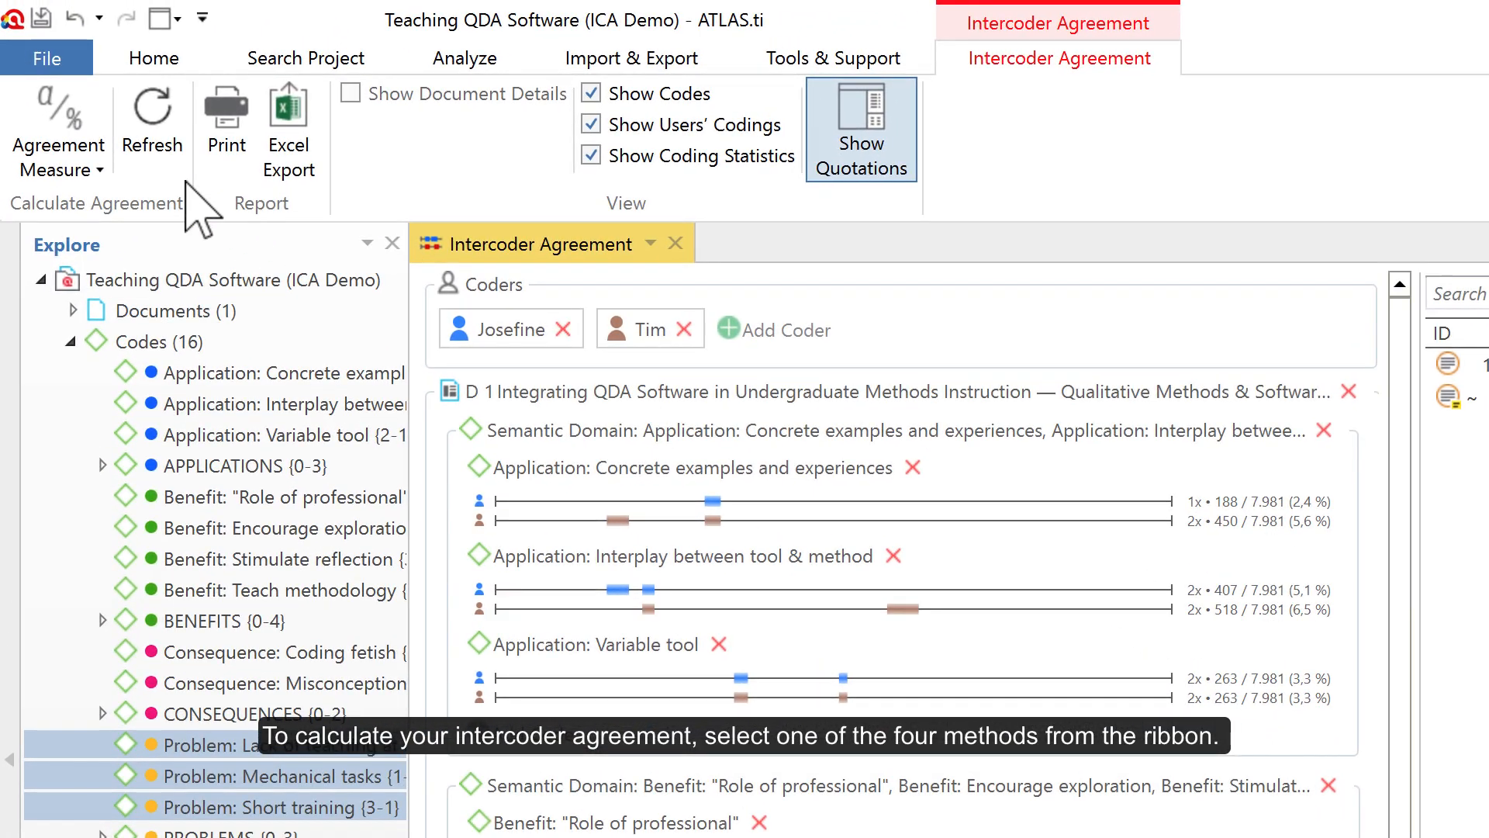
- List the agreement measures: Simple Percent Agreement, Holsti Index and Krippendorff's Alpha
left_click(56, 132)
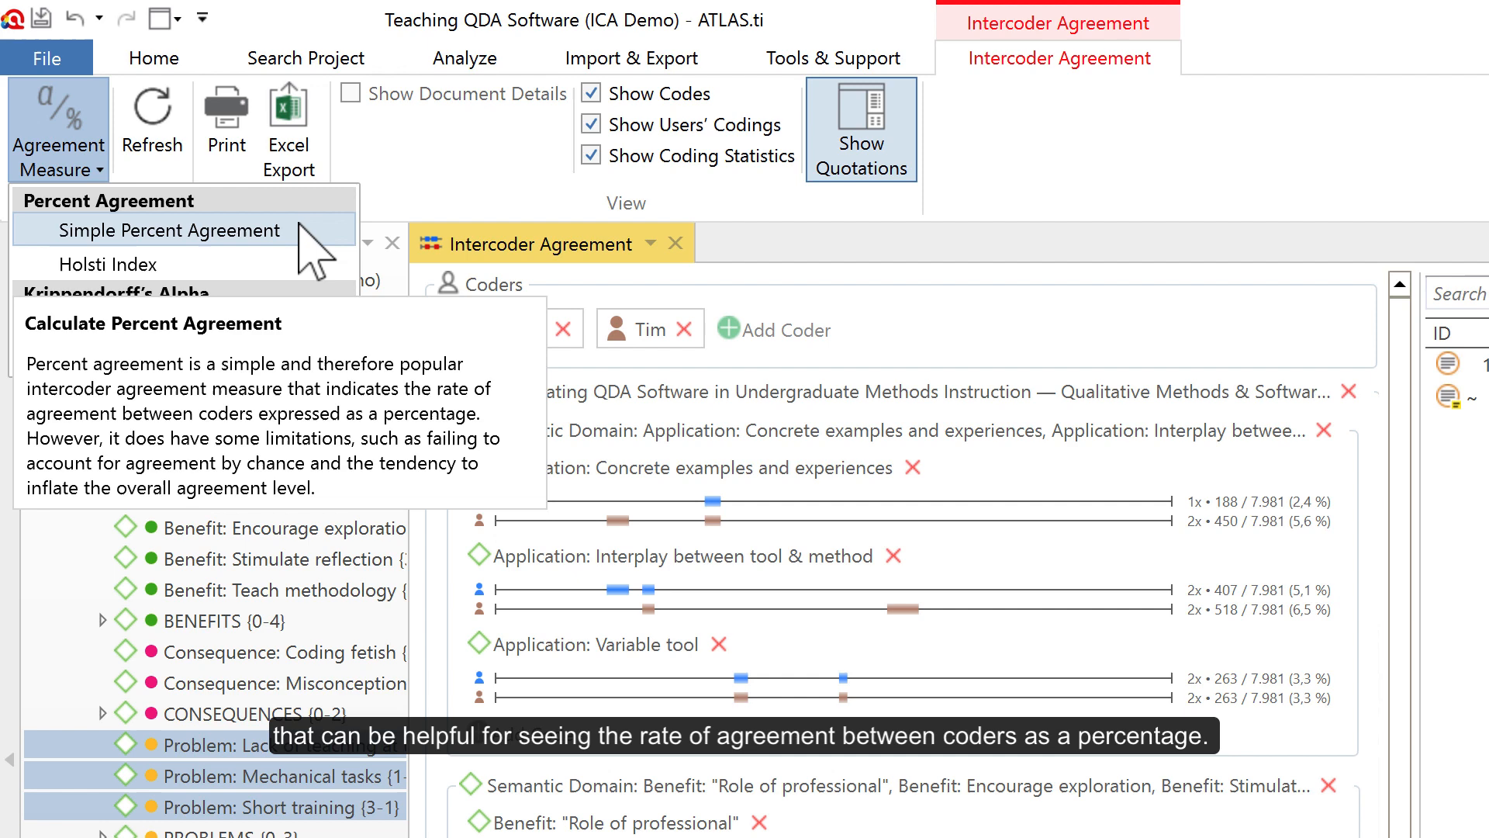
mouse_move(107, 264)
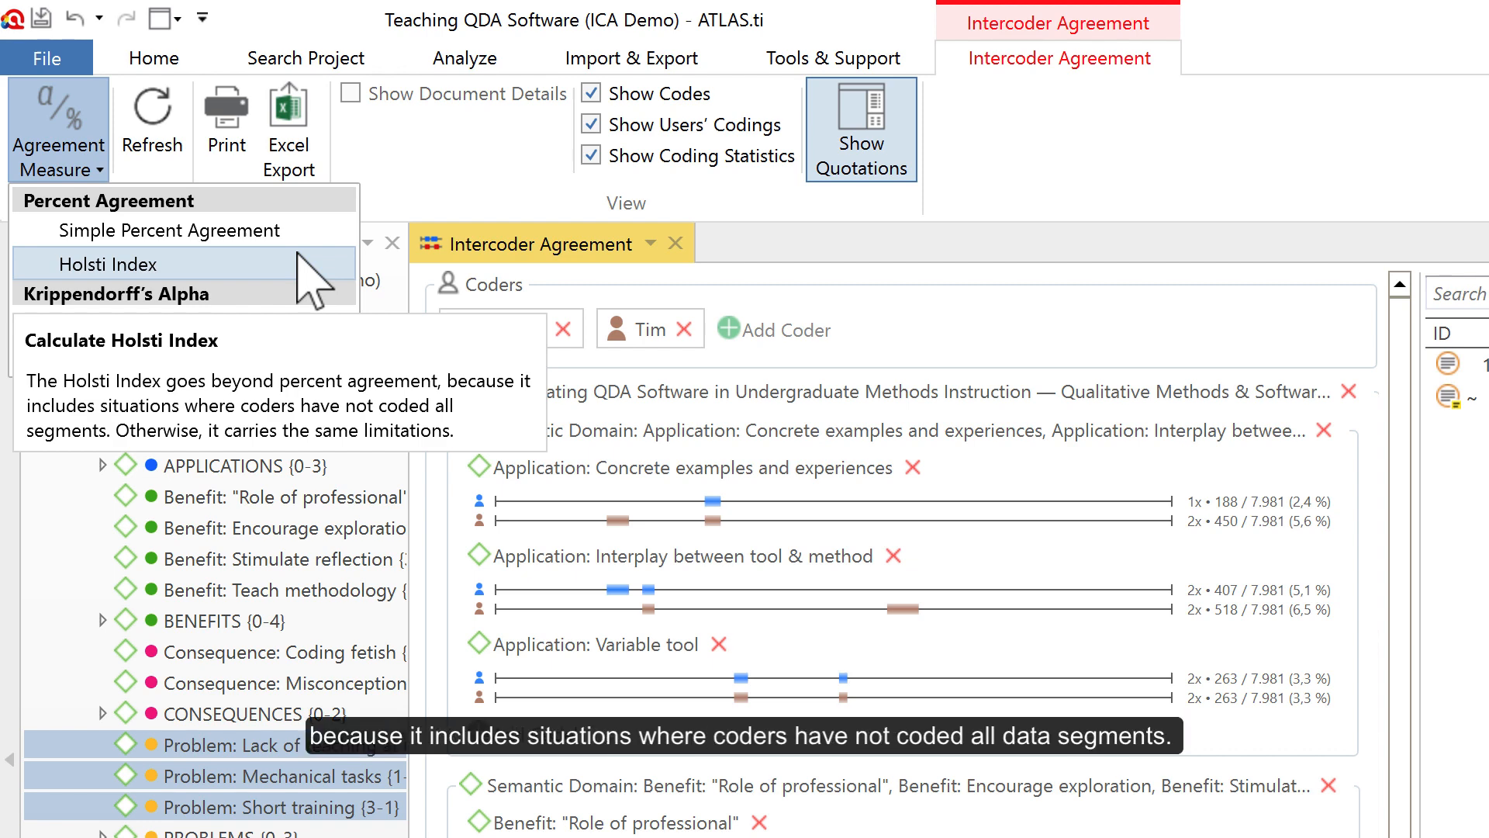
mouse_move(185, 323)
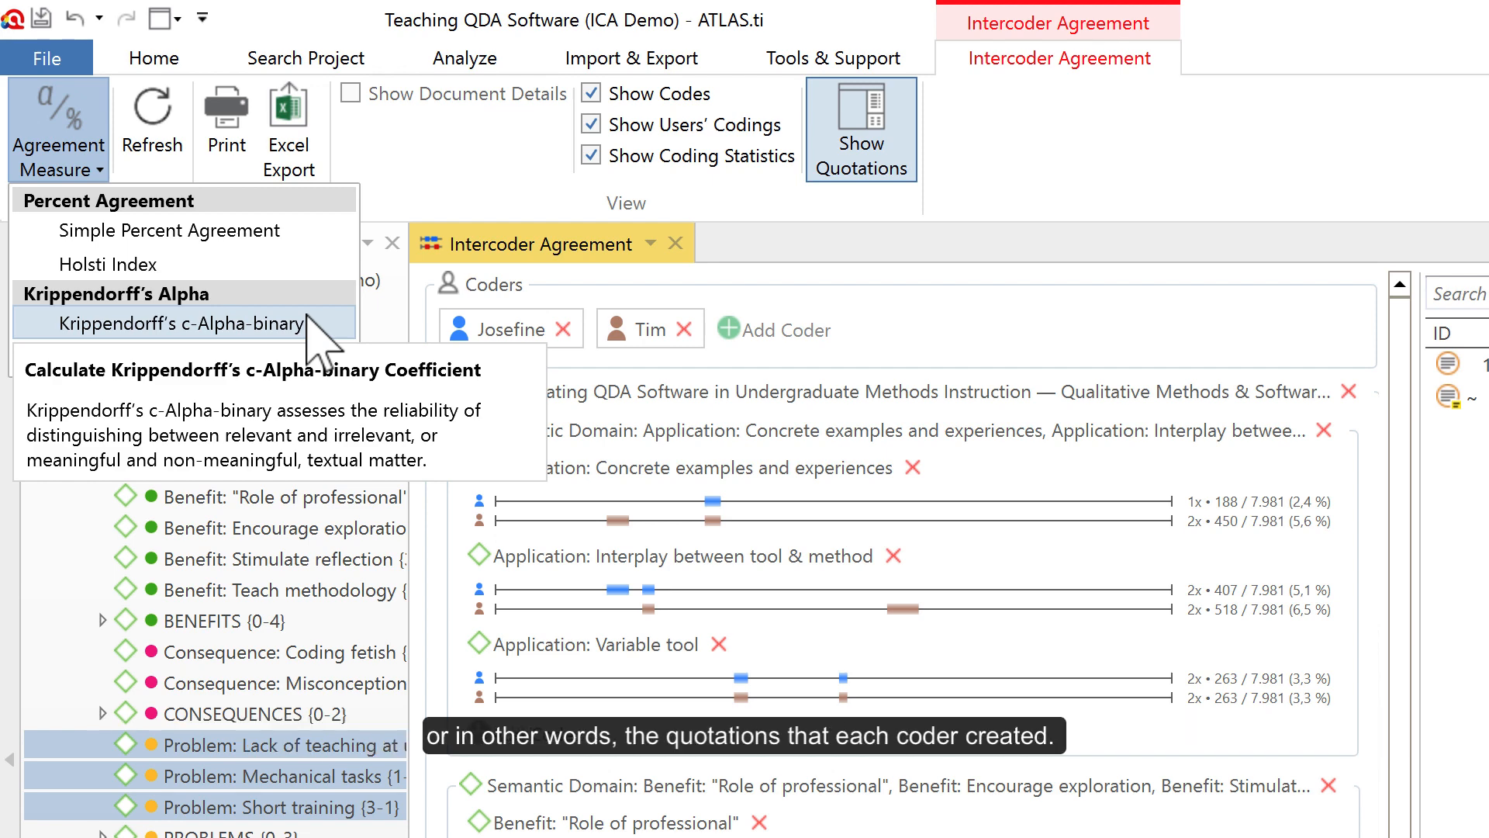
mouse_move(190, 356)
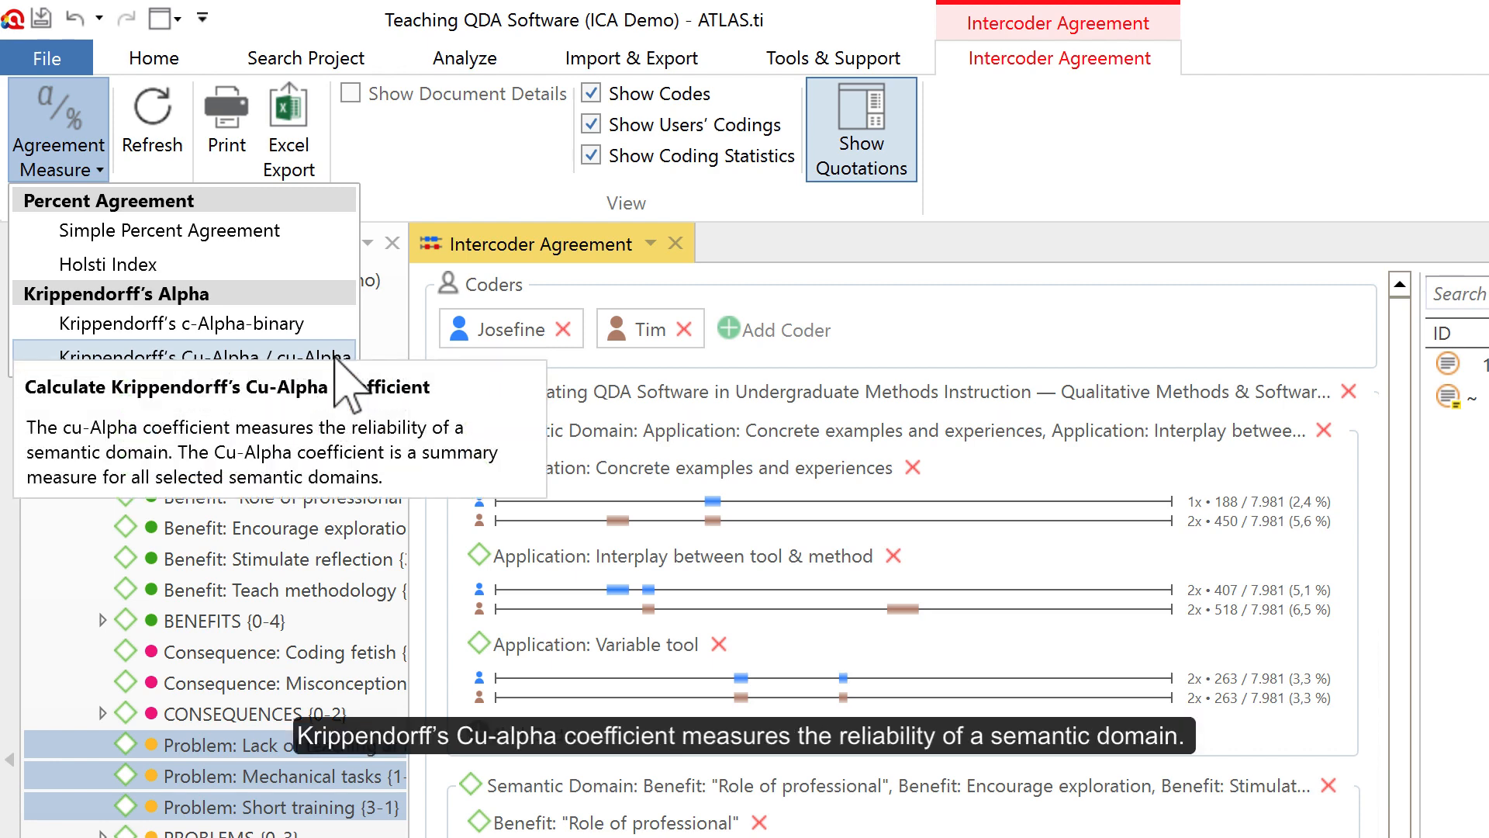
- Calculate Krippendorff's cu-alpha and review domain coefficients such as 0.591, 0.572, 1.0, 0.563
left_click(188, 357)
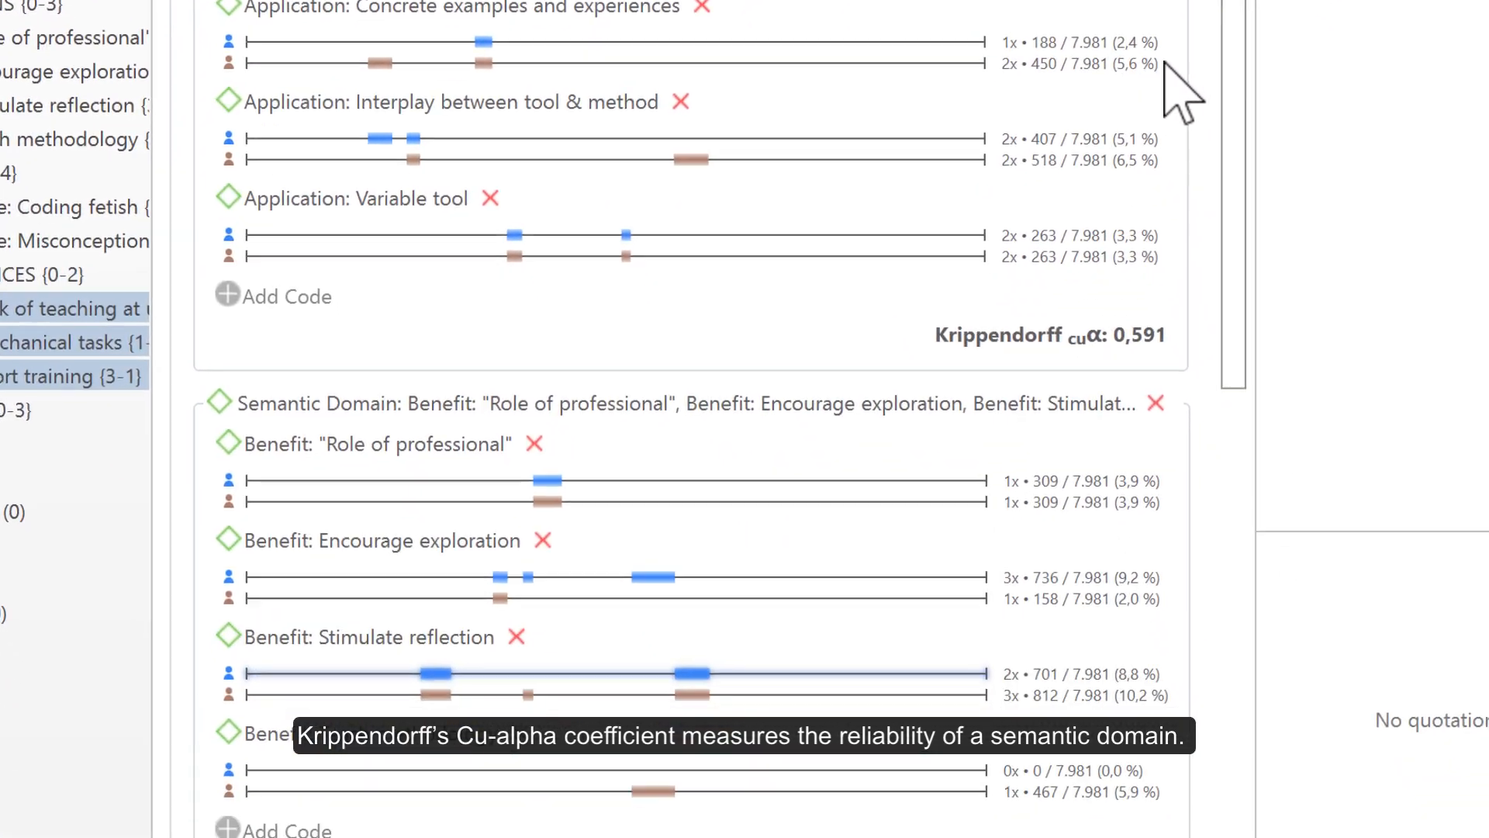
scroll("down", 3)
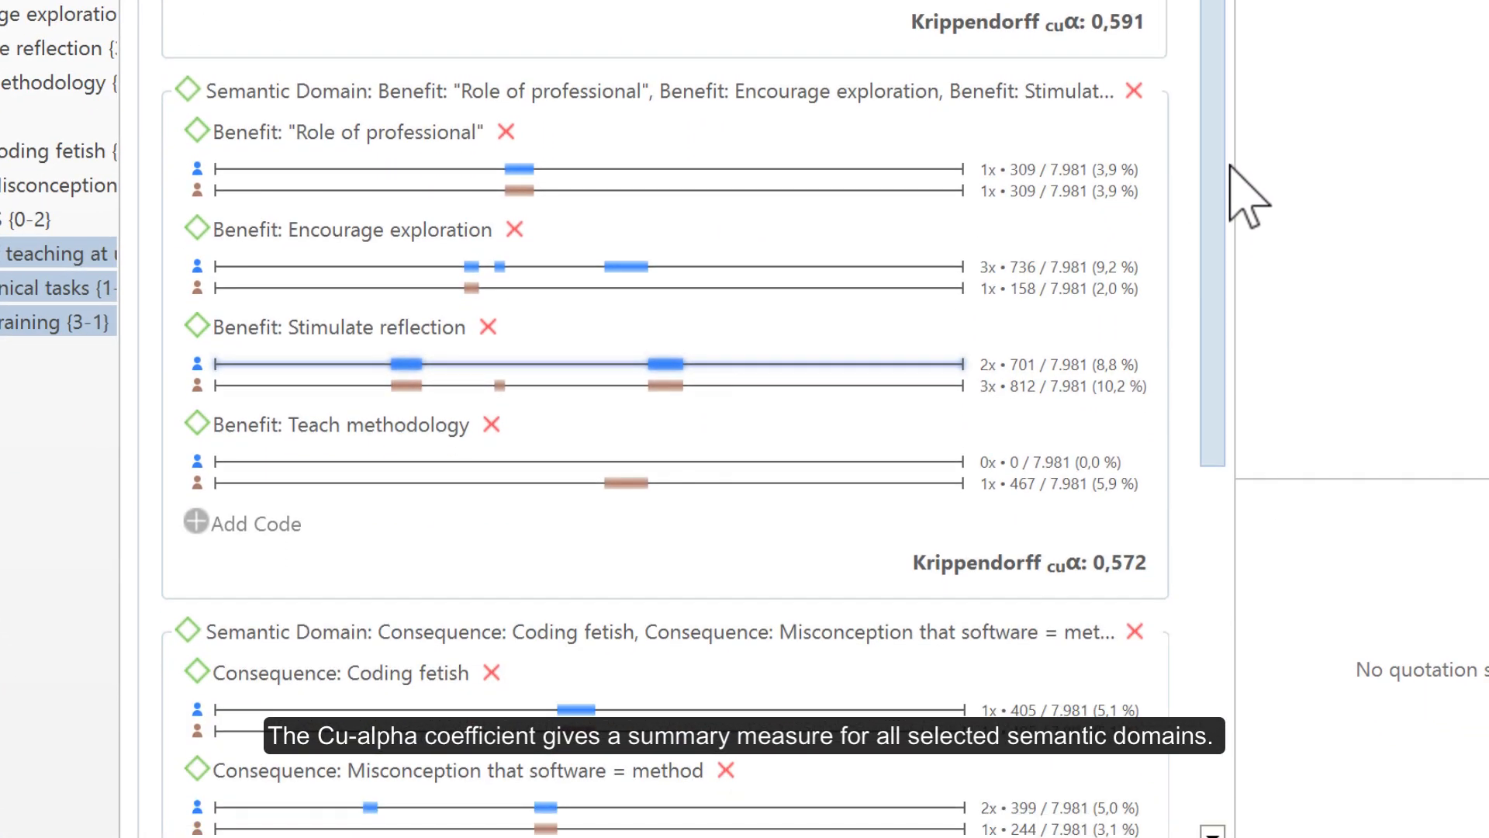
scroll("down", 3)
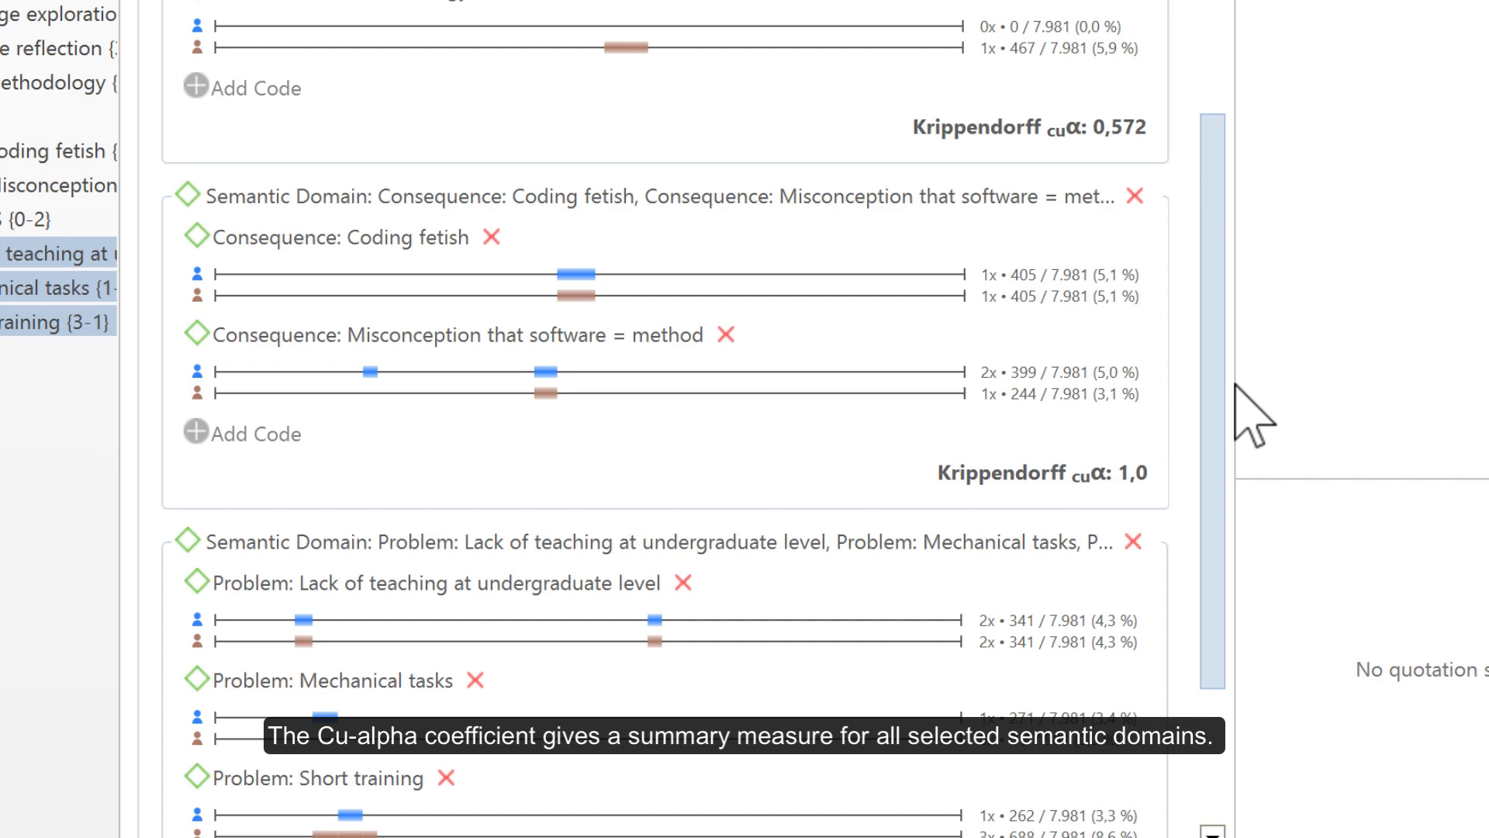
scroll("down", 3)
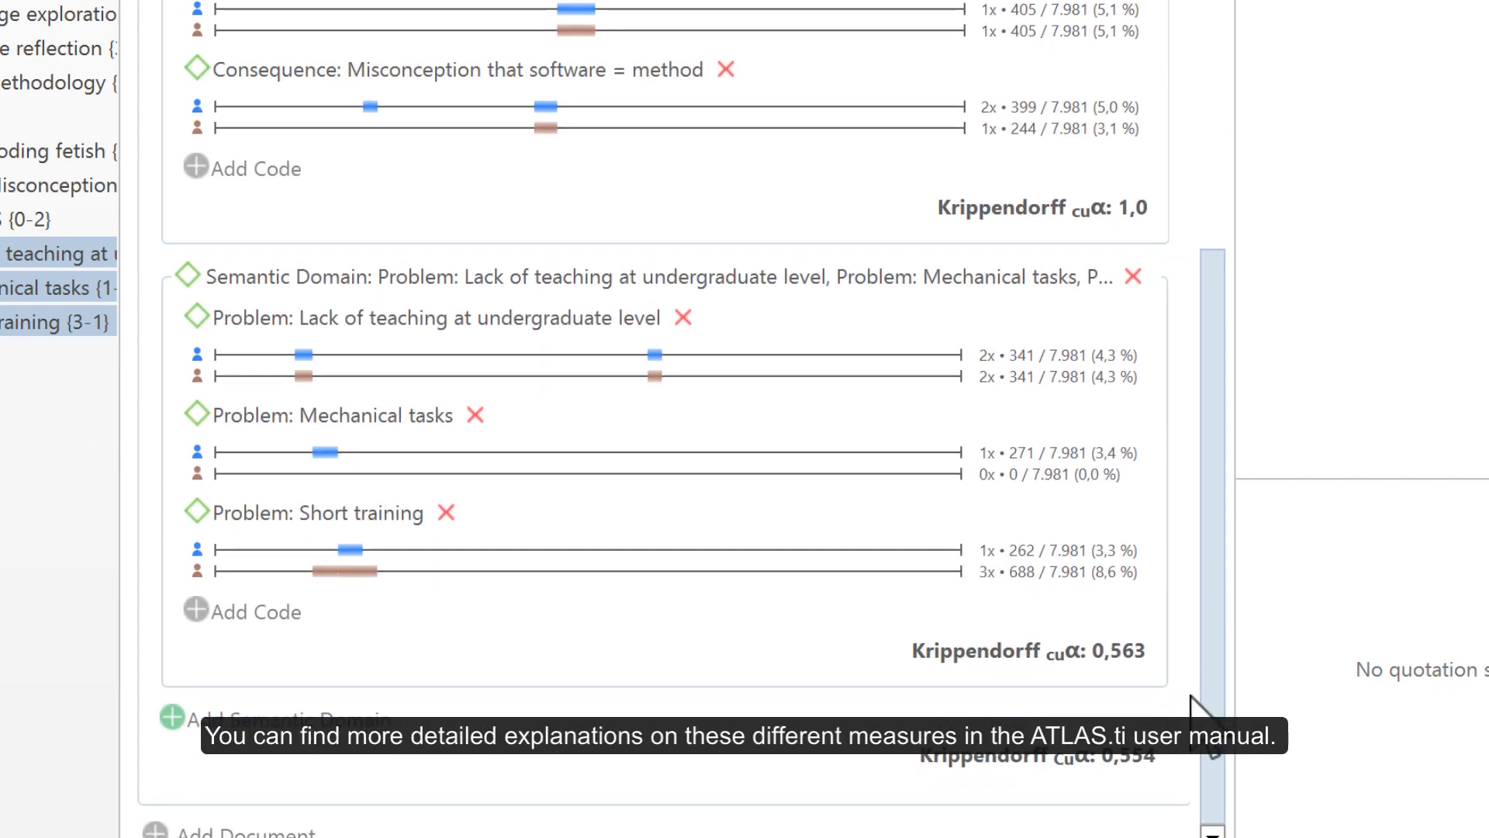